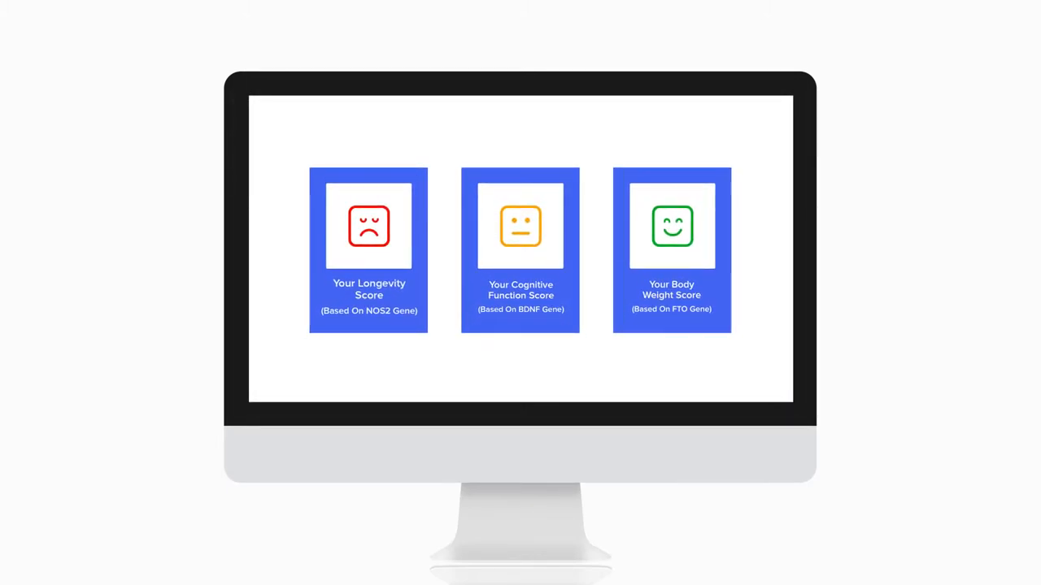
Show the Longevity (NOS2), Cognitive Function (BDNF) and Body Weight (FTO) score cards
{"action": "left_click", "coordinate": [670, 250]}
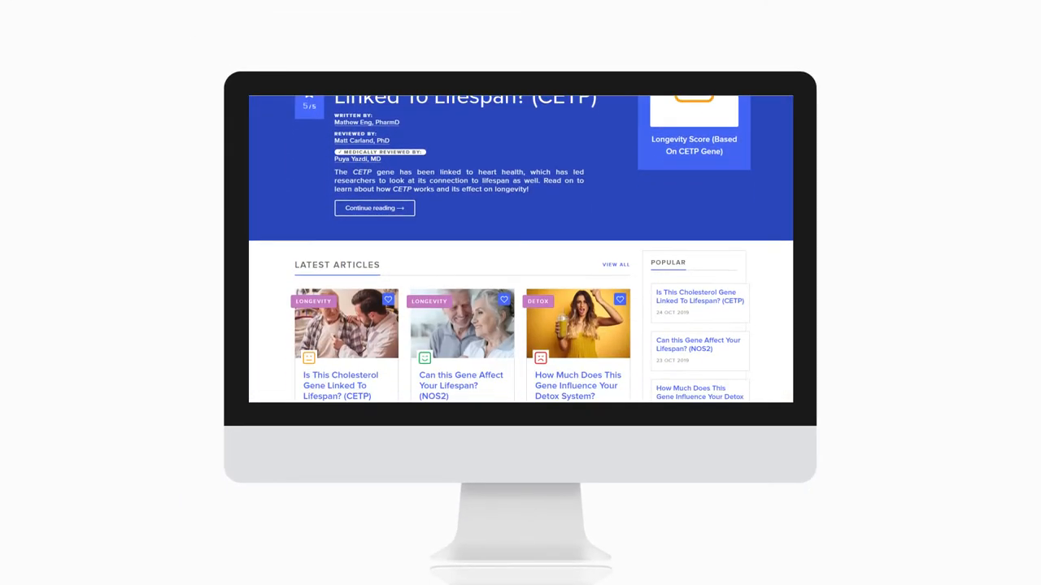
Scroll the Latest Articles grid past Popular Tags down to the Follow Us section
{"action": "scroll", "scroll_direction": "down", "scroll_amount": 3}
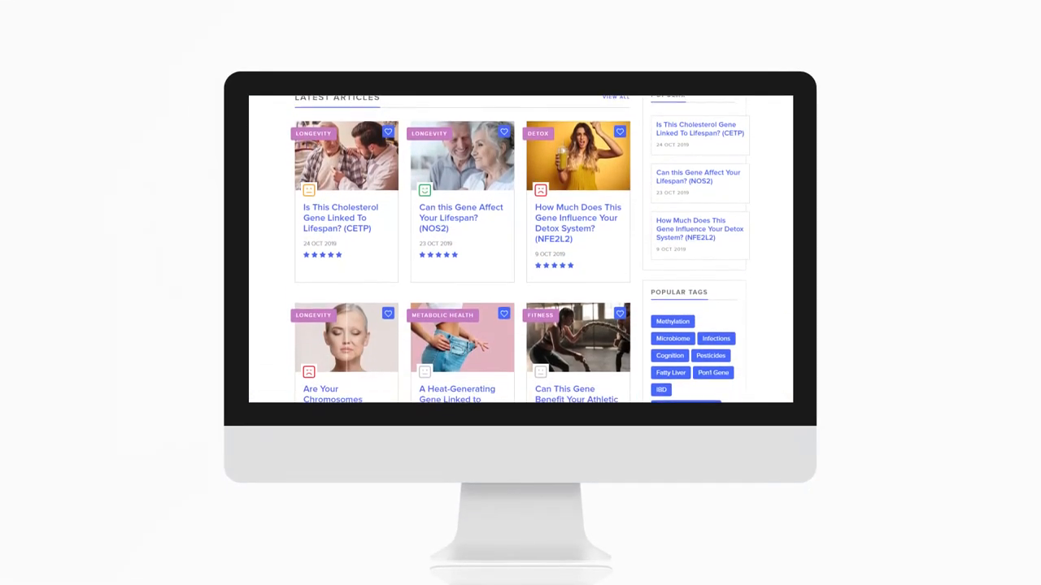
{"action": "scroll", "scroll_direction": "down", "scroll_amount": 3}
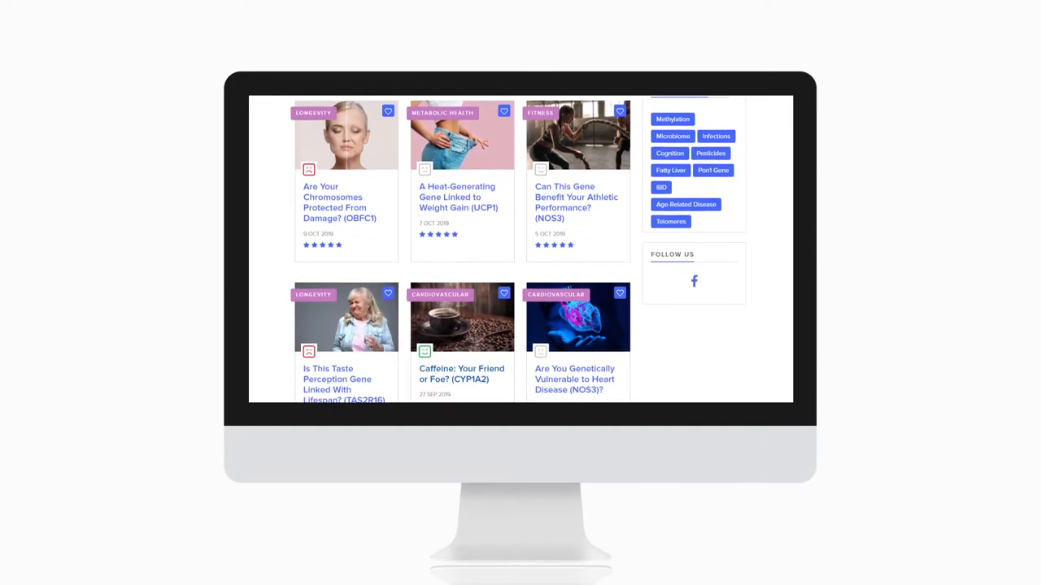